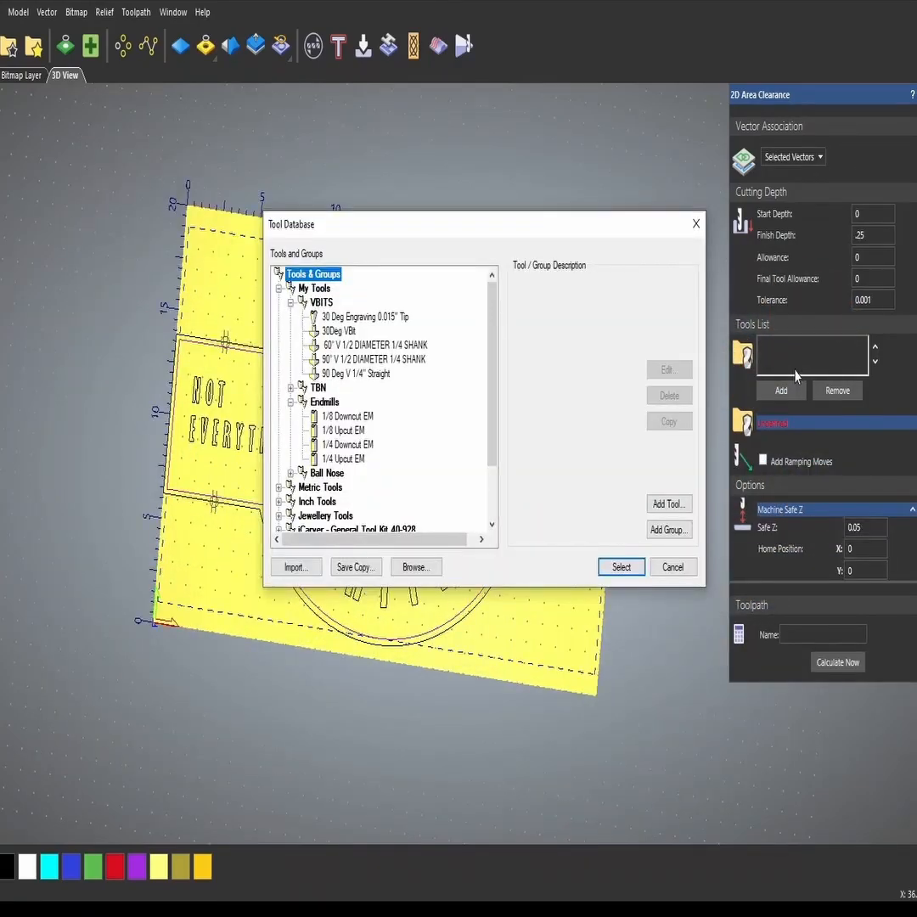
Add the 1/8 Upcut EM from the Tool Database's Endmills group as a second tool
left_click_drag(484, 223, 535, 260)
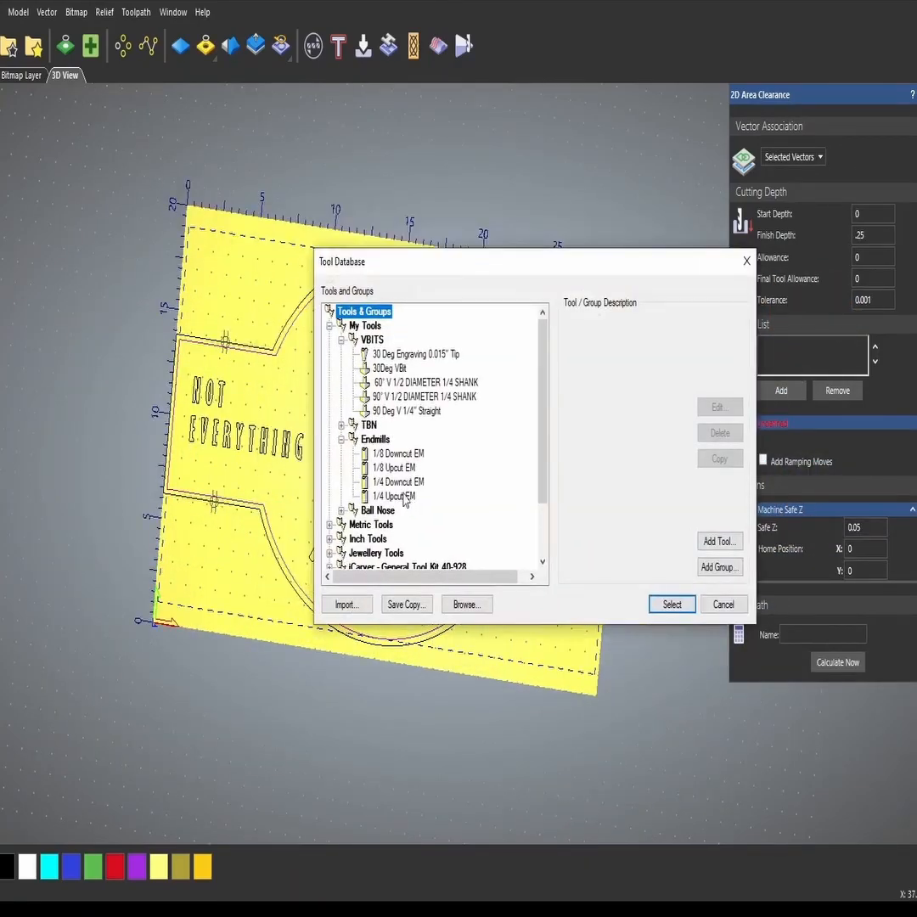
left_click(671, 604)
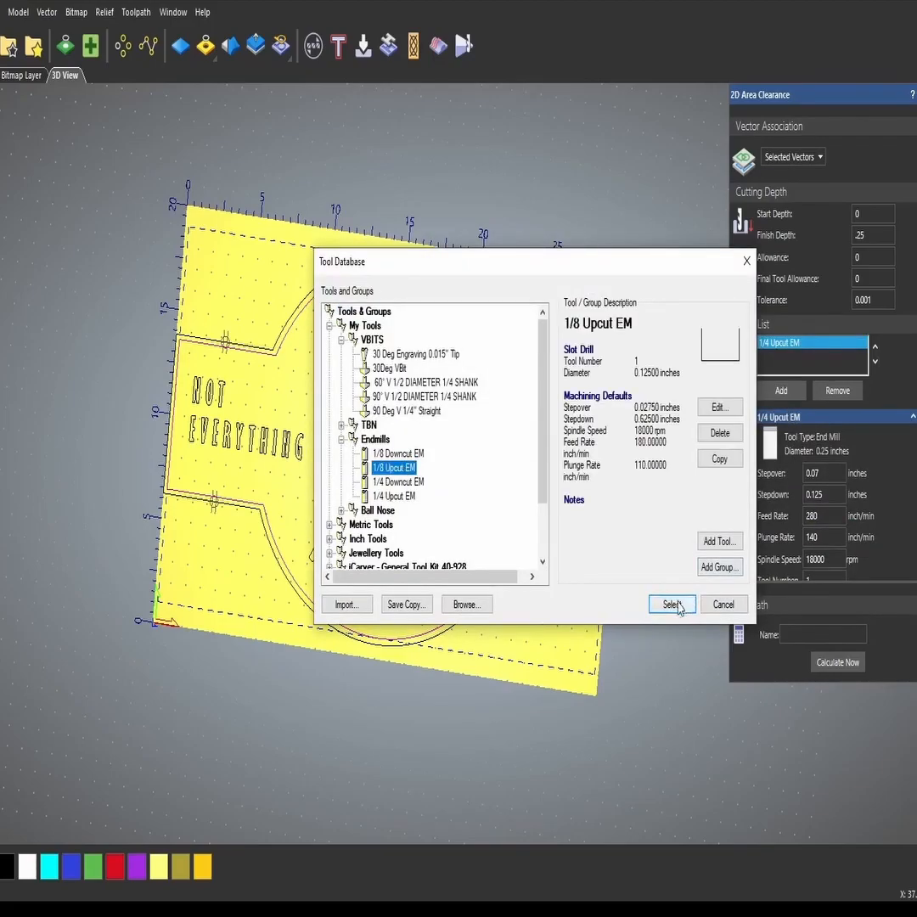
left_click(670, 603)
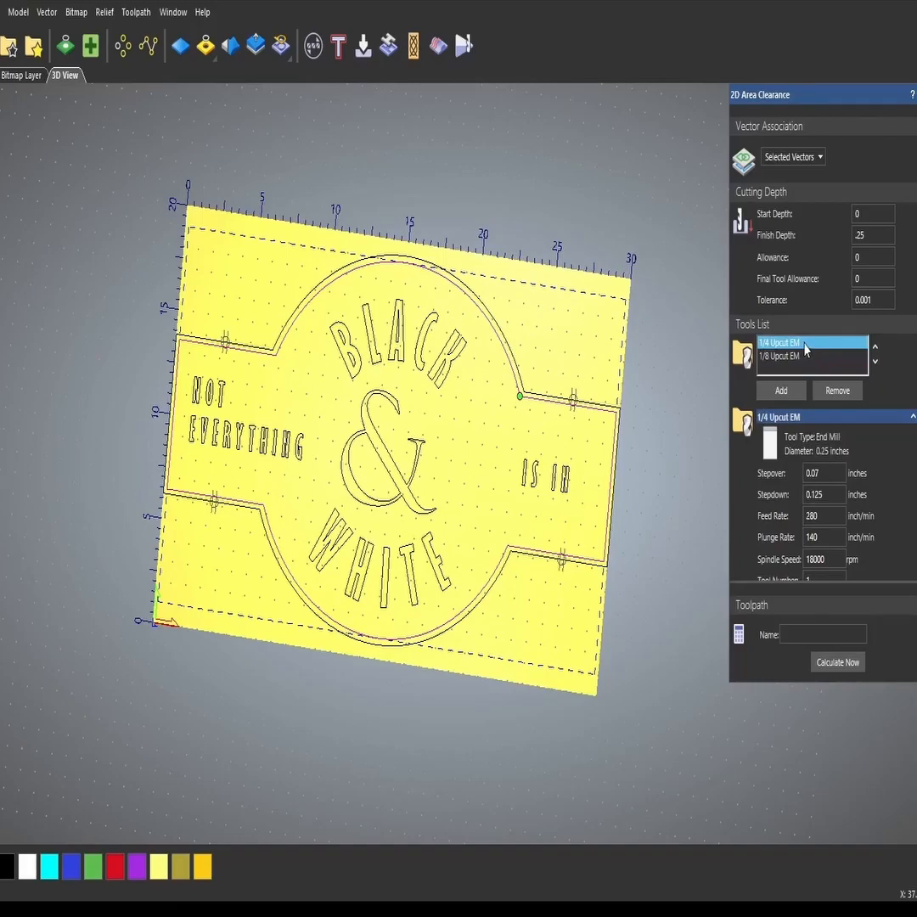
mouse_move(831, 345)
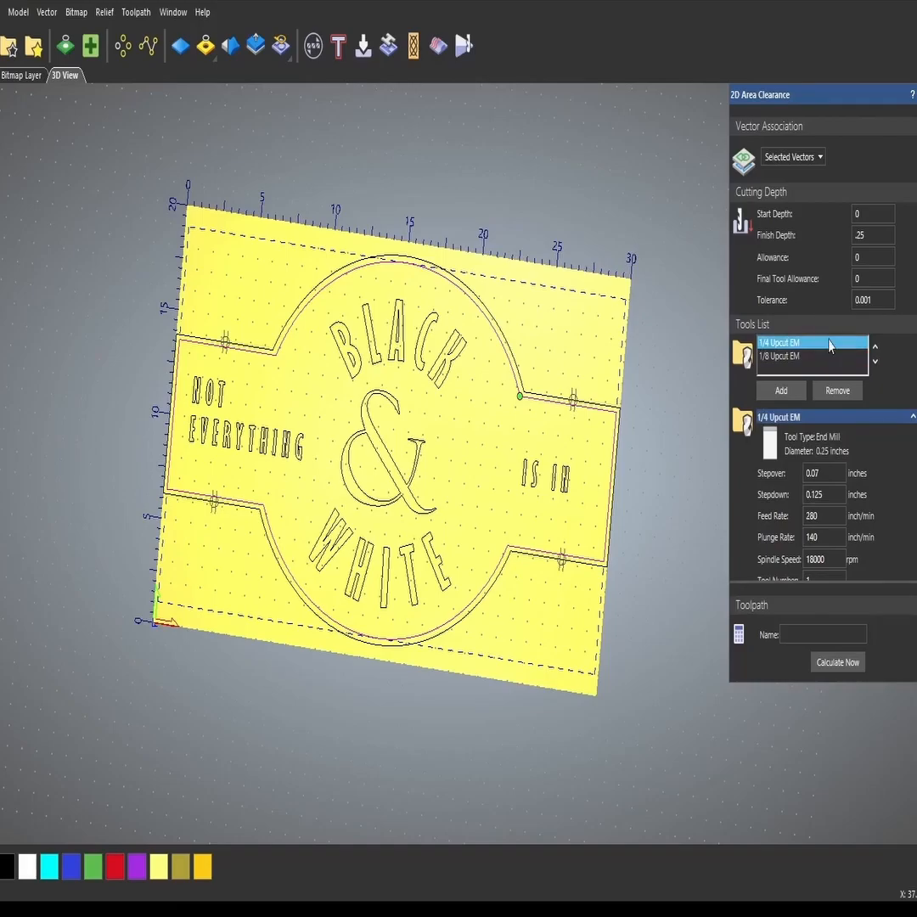
mouse_move(815, 353)
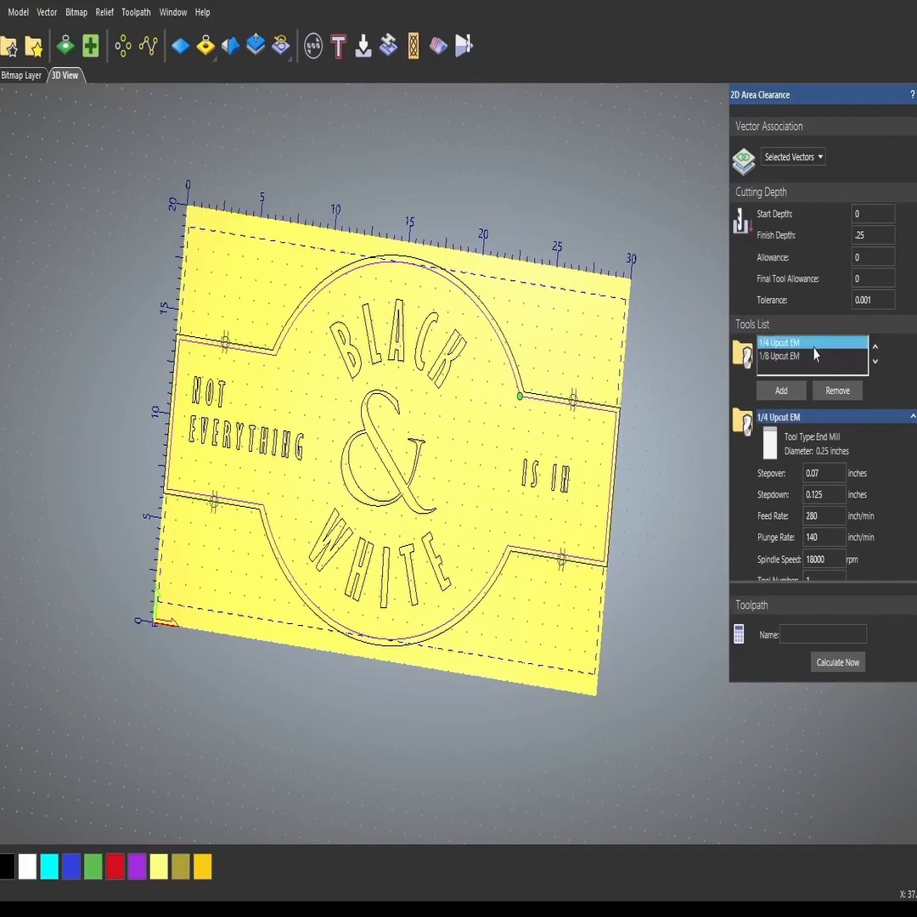
Compare stepover, stepdown, feed rate and strategy of the 1/4 and 1/8 upcut end mills
left_click(786, 356)
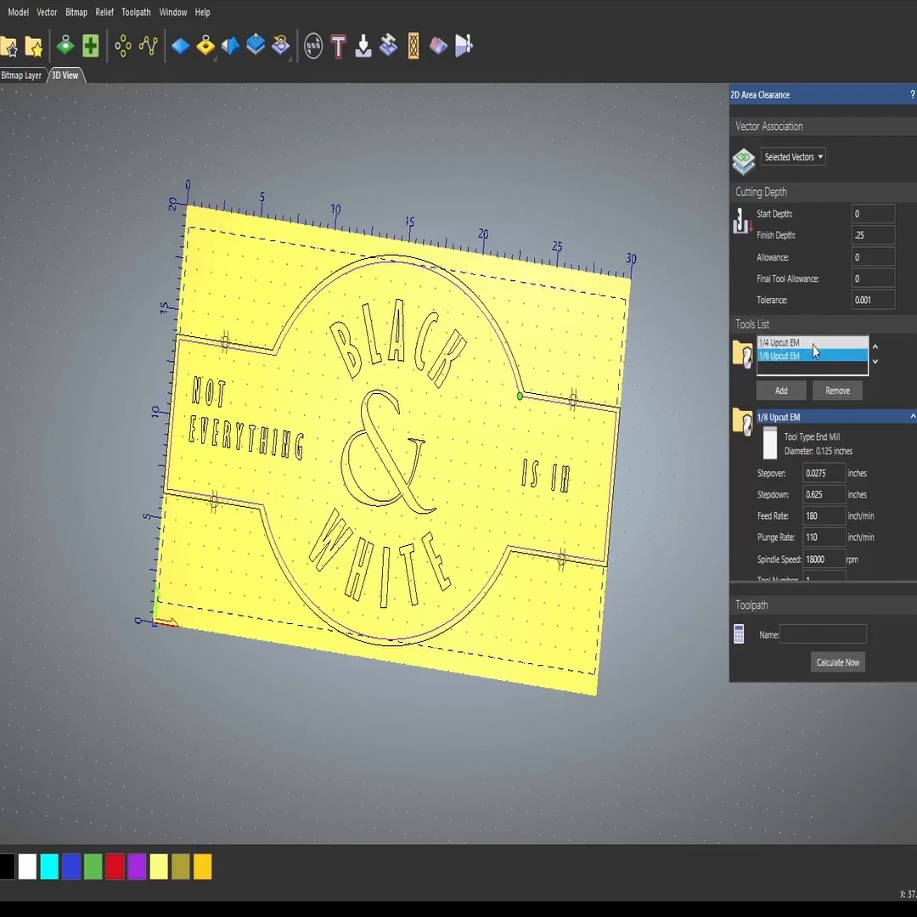
left_click(799, 342)
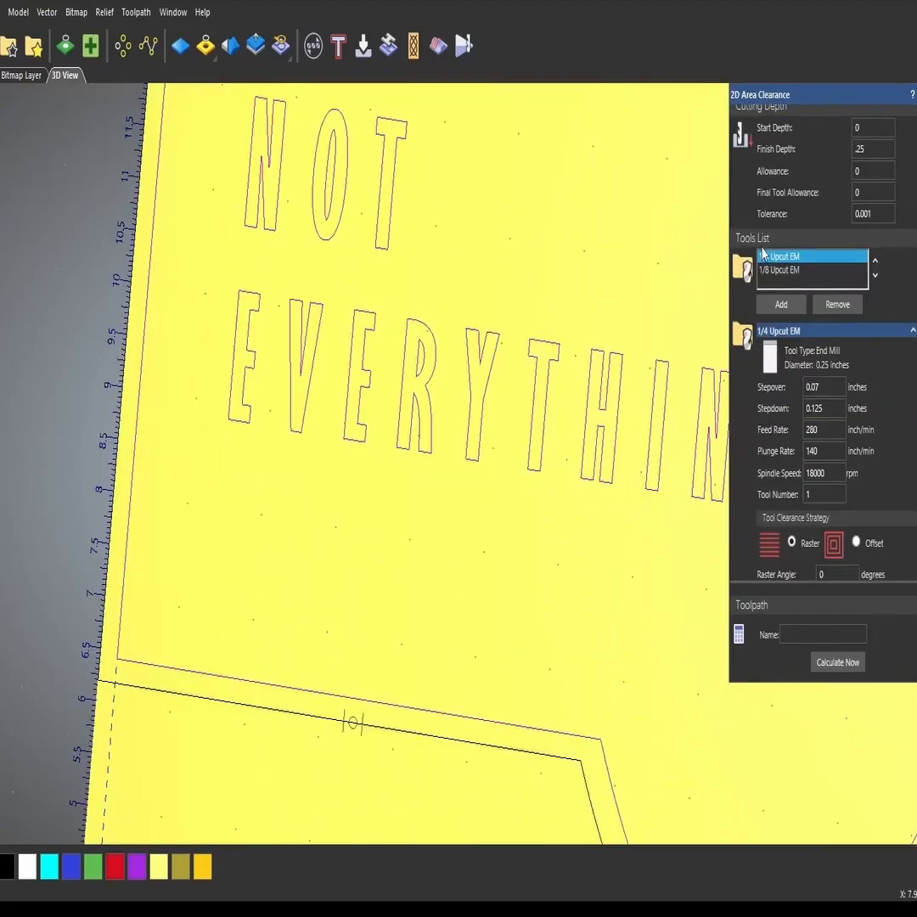
left_click(799, 255)
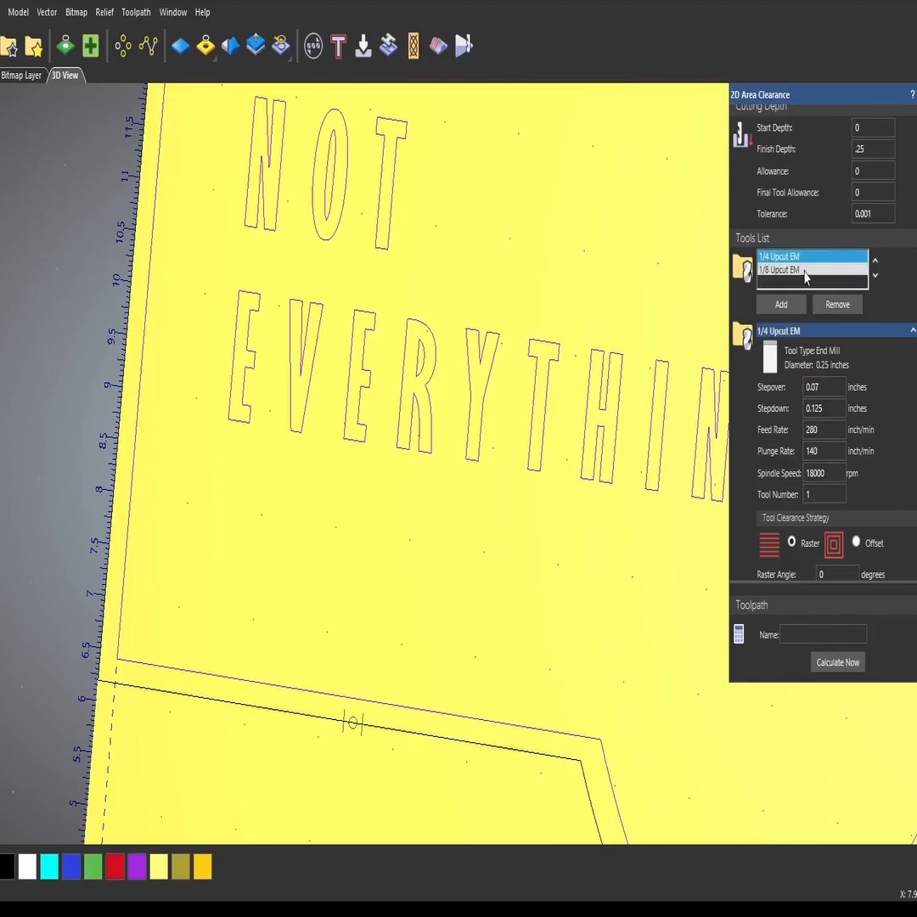
left_click(778, 270)
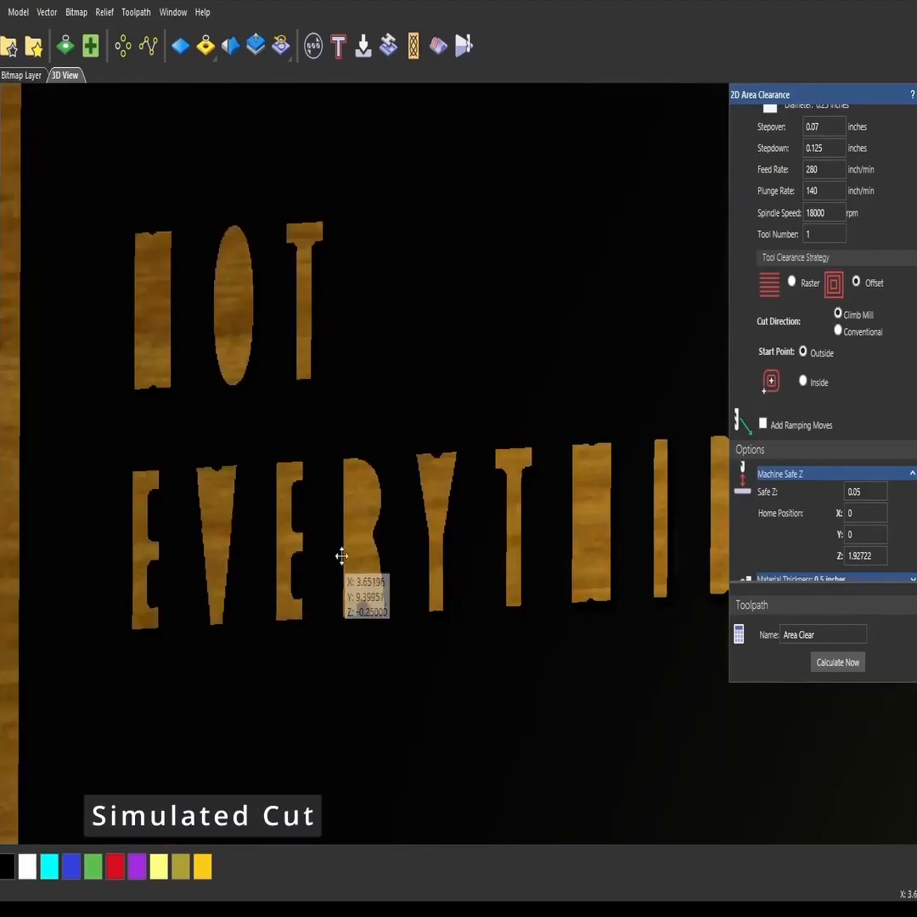
mouse_move(378, 608)
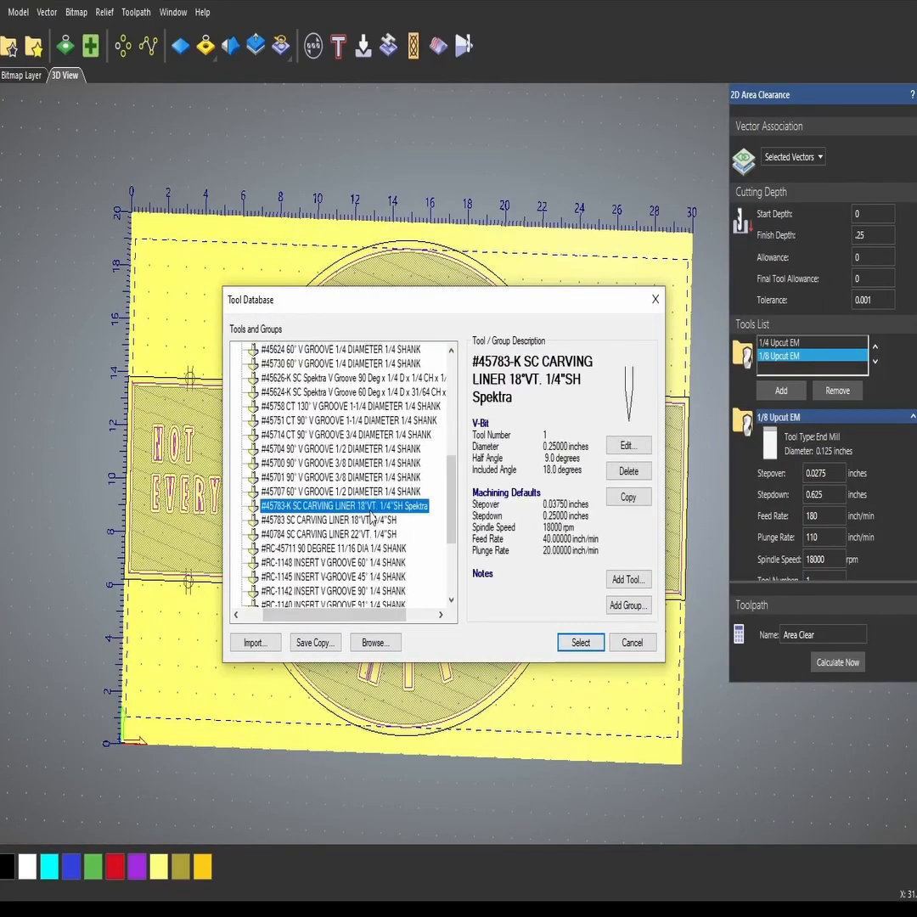
Choose the #45783-K SC Carving Liner 18° V-bit as the third clearance tool
left_click(581, 642)
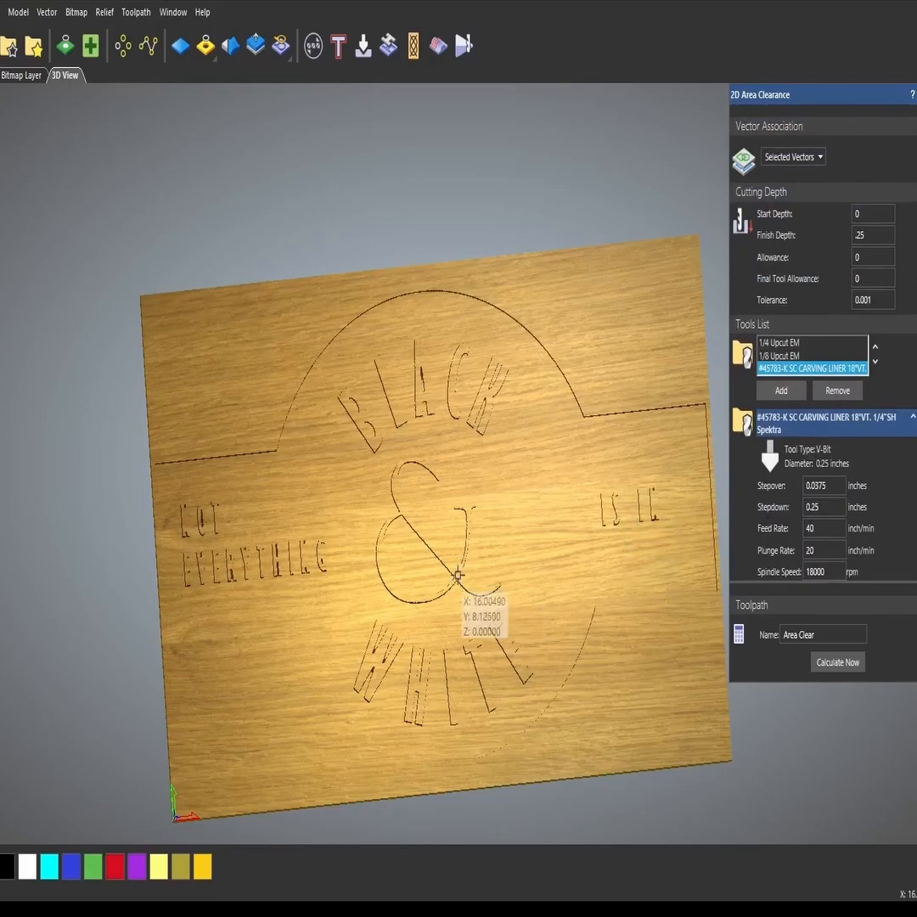
mouse_move(357, 497)
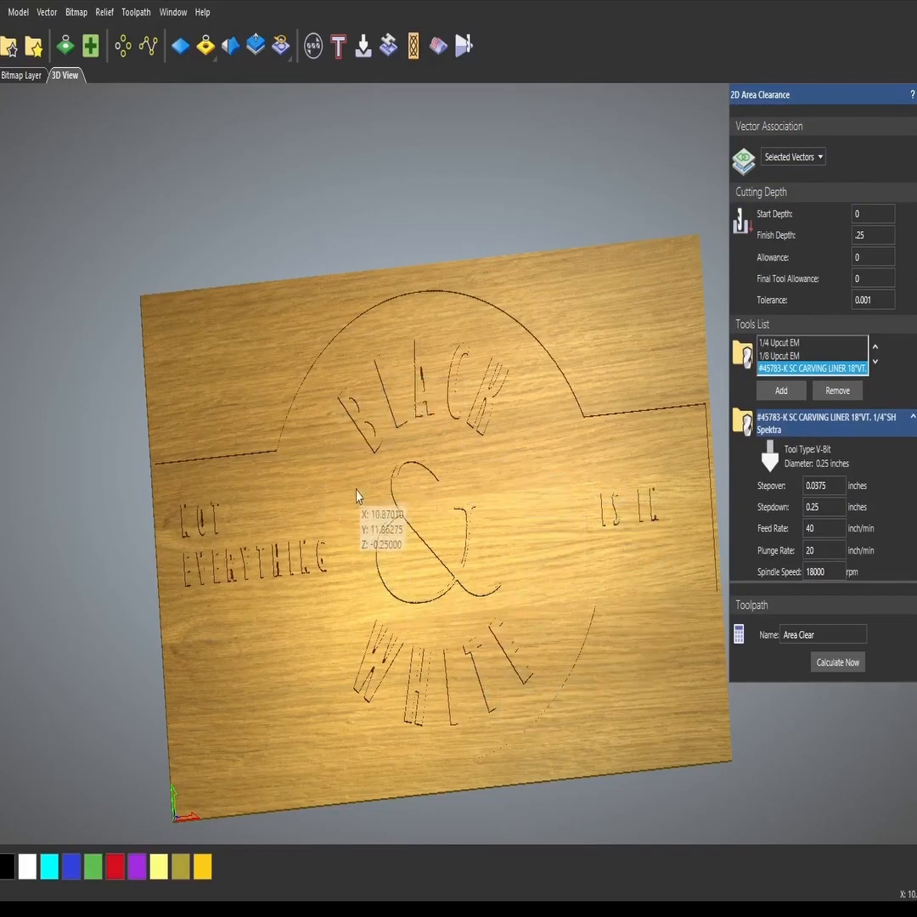
mouse_move(465, 458)
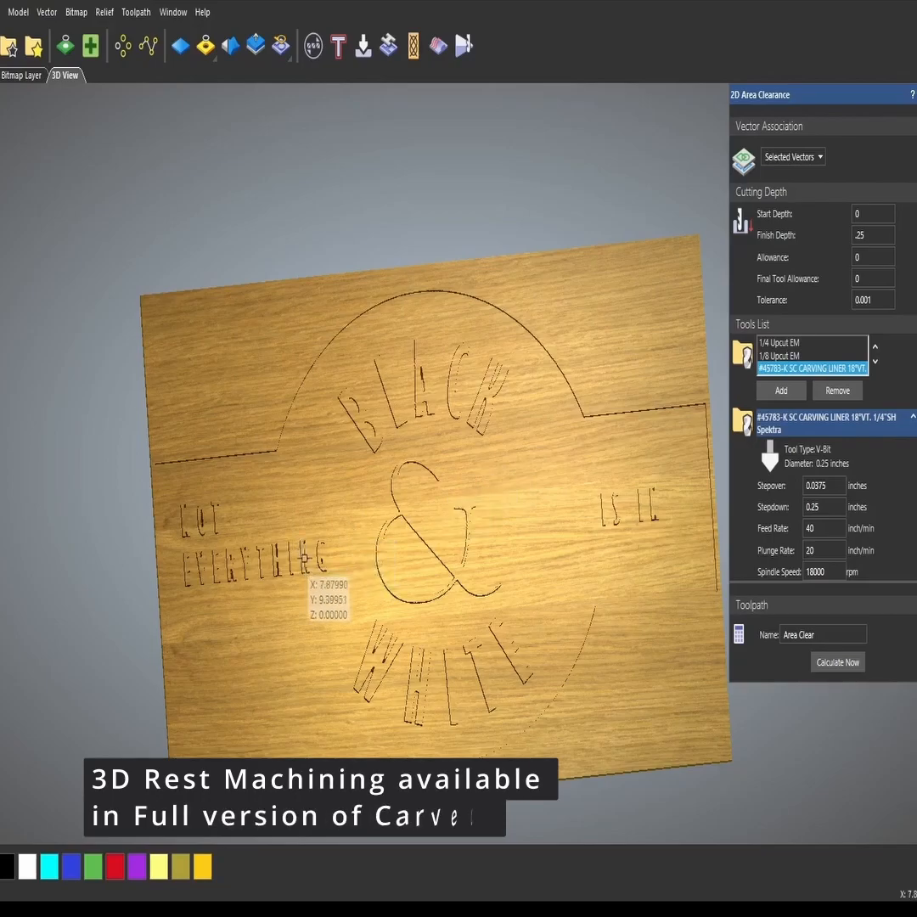
mouse_move(323, 609)
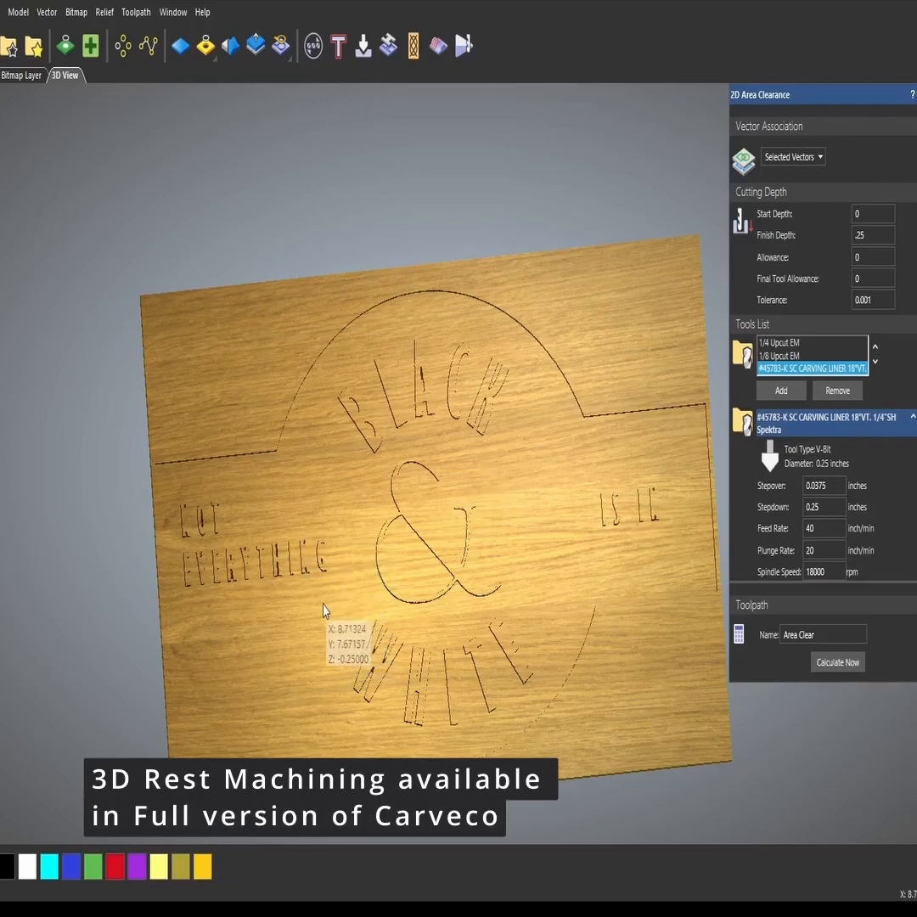